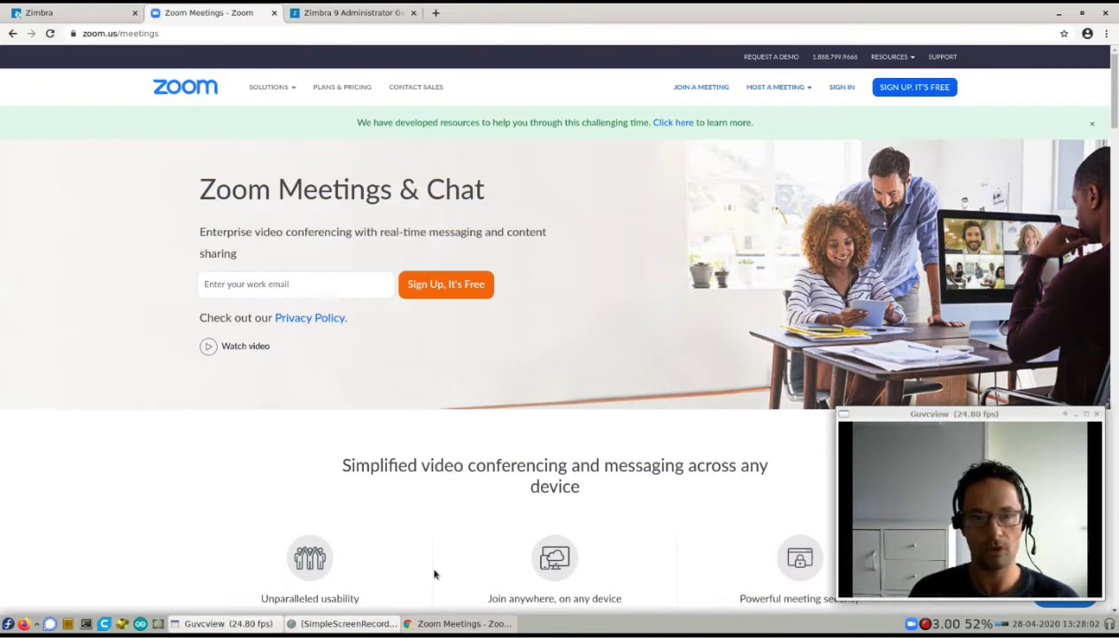
pyautogui.moveTo(375, 542)
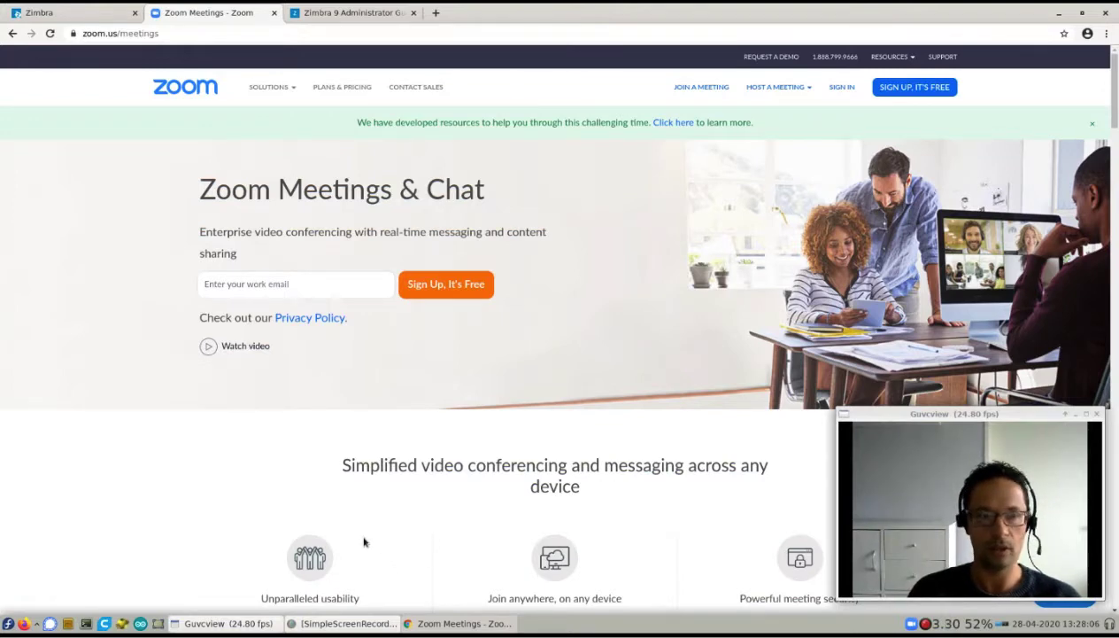
pyautogui.moveTo(358, 531)
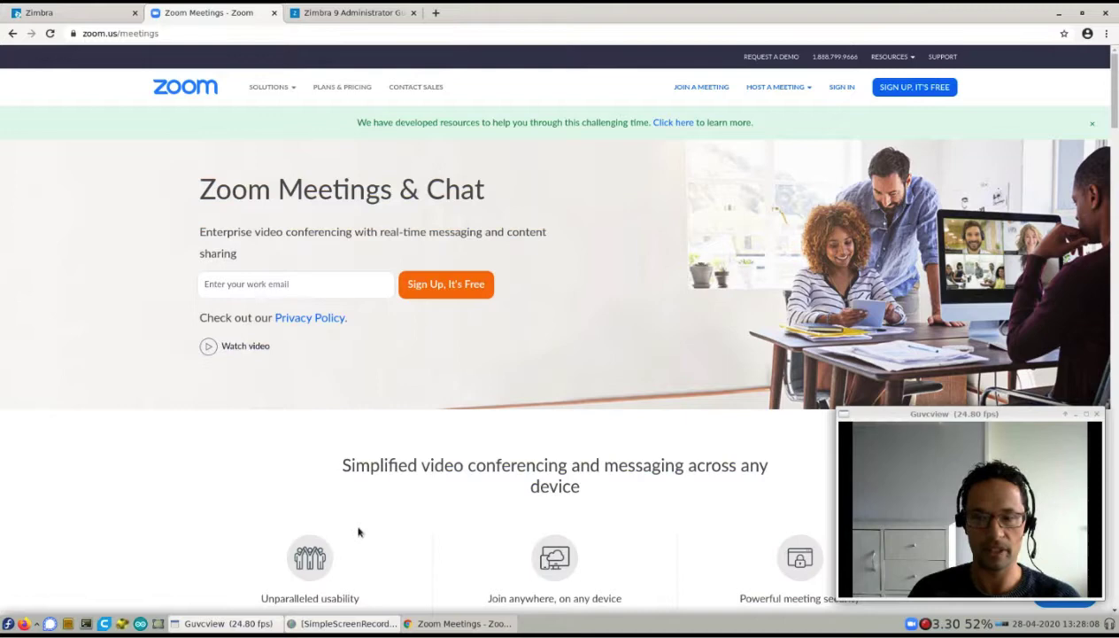
pyautogui.moveTo(74, 13)
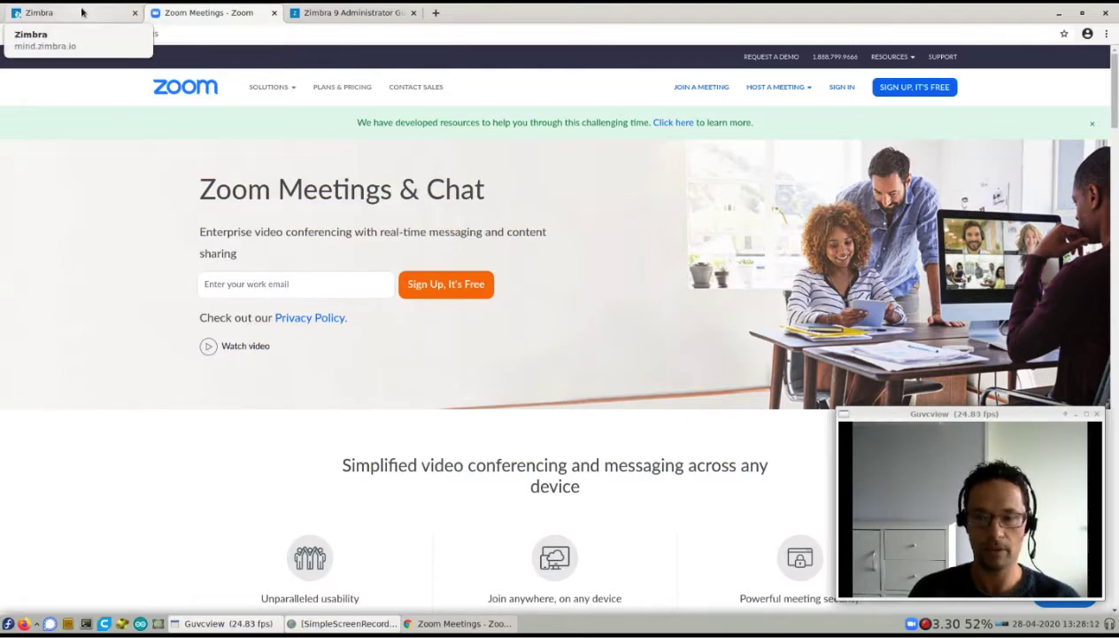
# - Go from the mailbox to account Settings and show the Zoom Integration page
pyautogui.click(71, 12)
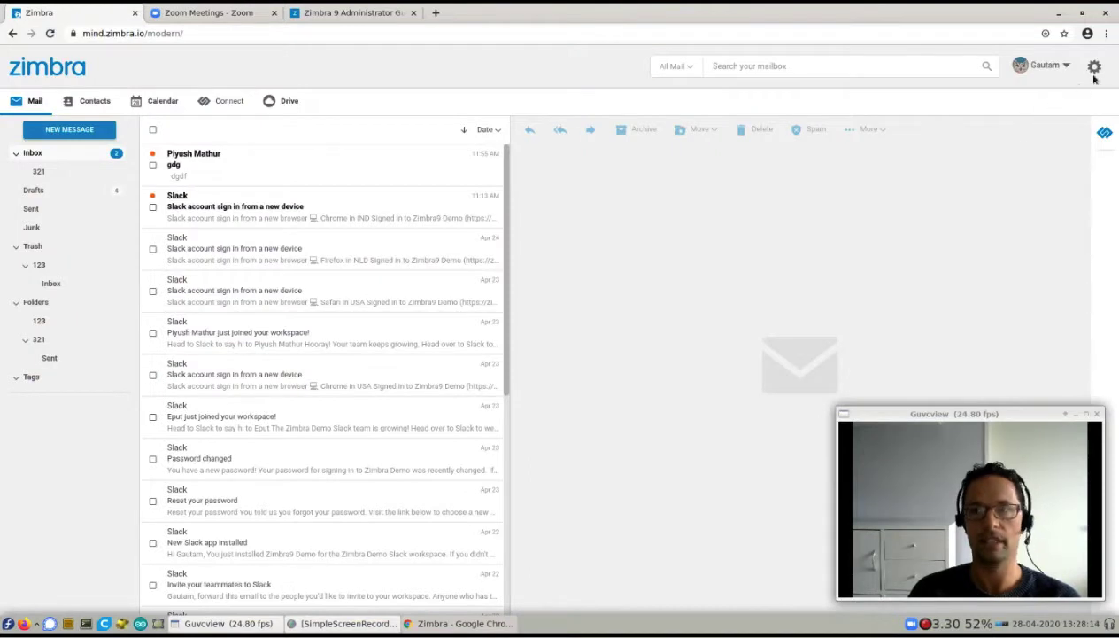
pyautogui.click(1094, 65)
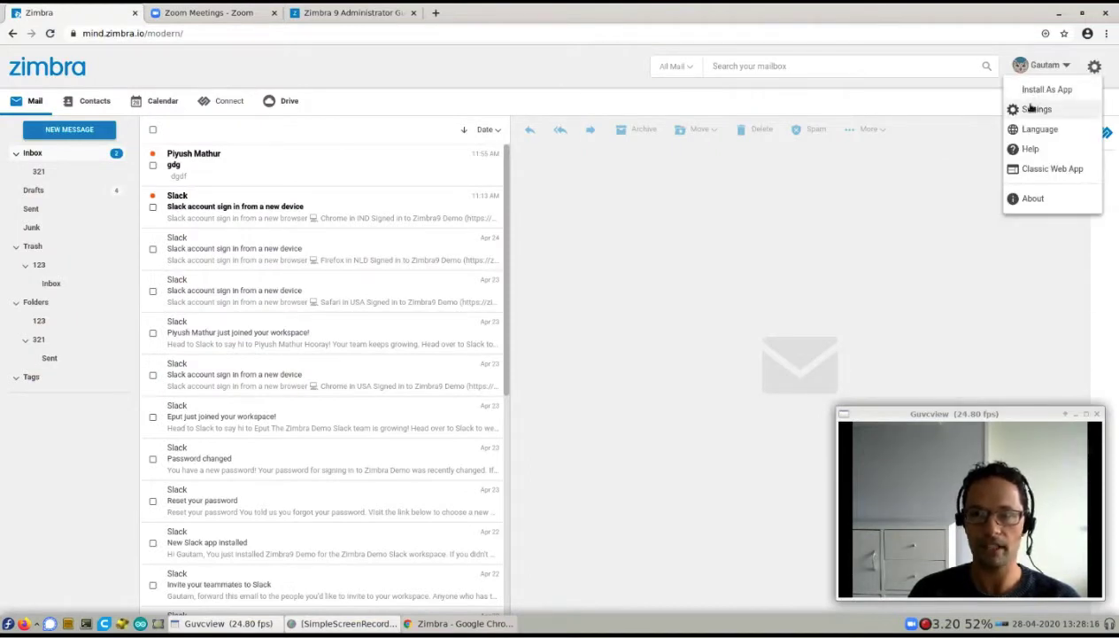
pyautogui.click(1036, 110)
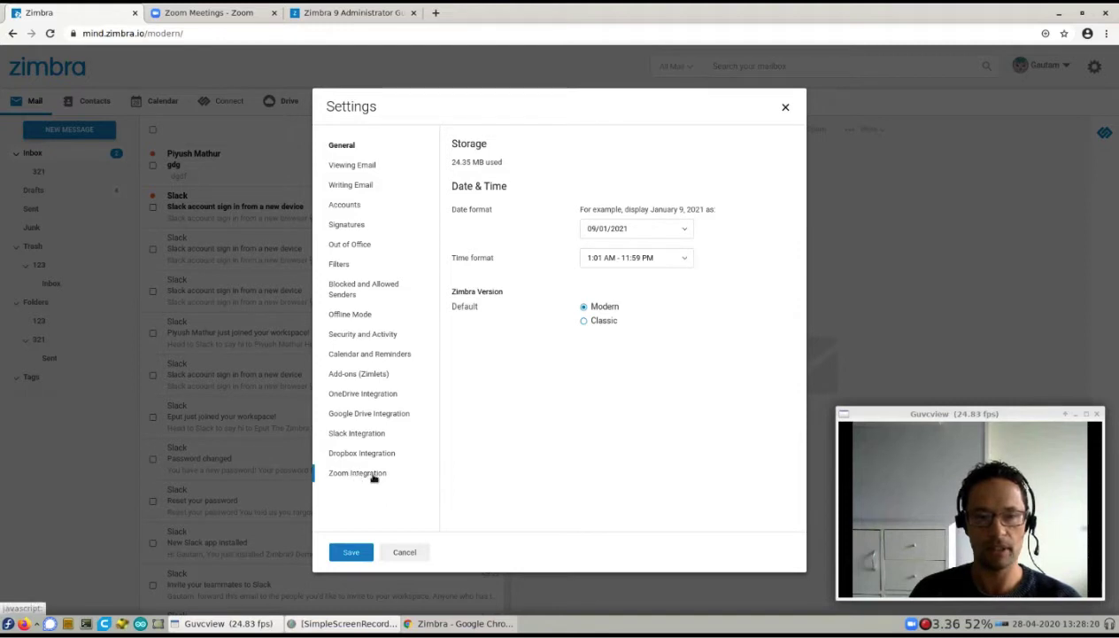
pyautogui.click(358, 471)
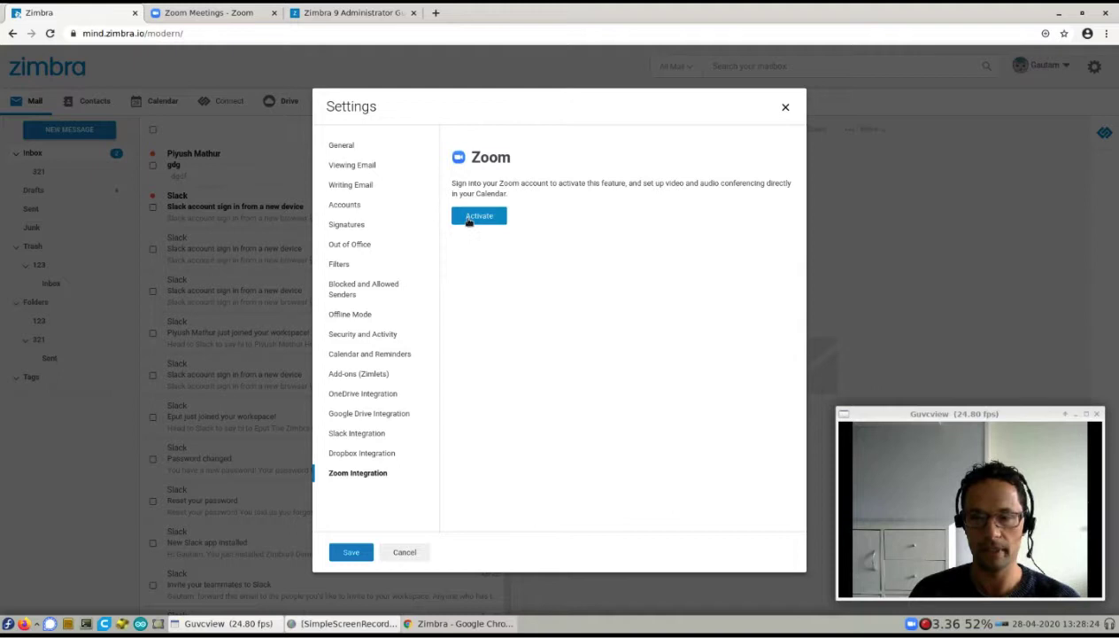
# - Activate the Zoom link by signing in to the Zoom account until Deactivate is offered
pyautogui.click(478, 216)
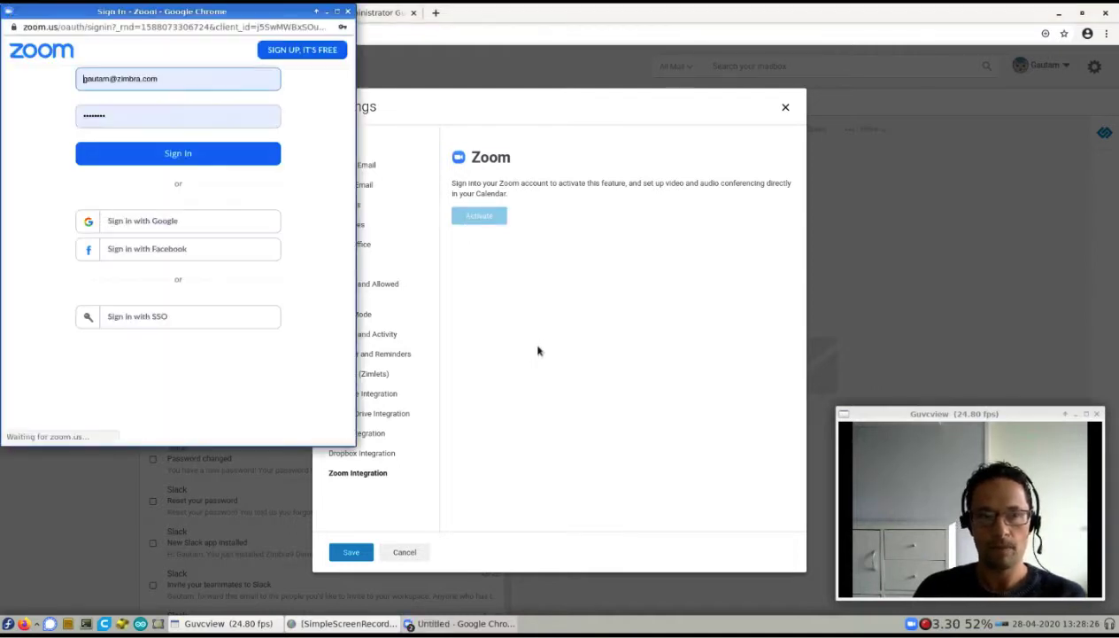
pyautogui.click(177, 153)
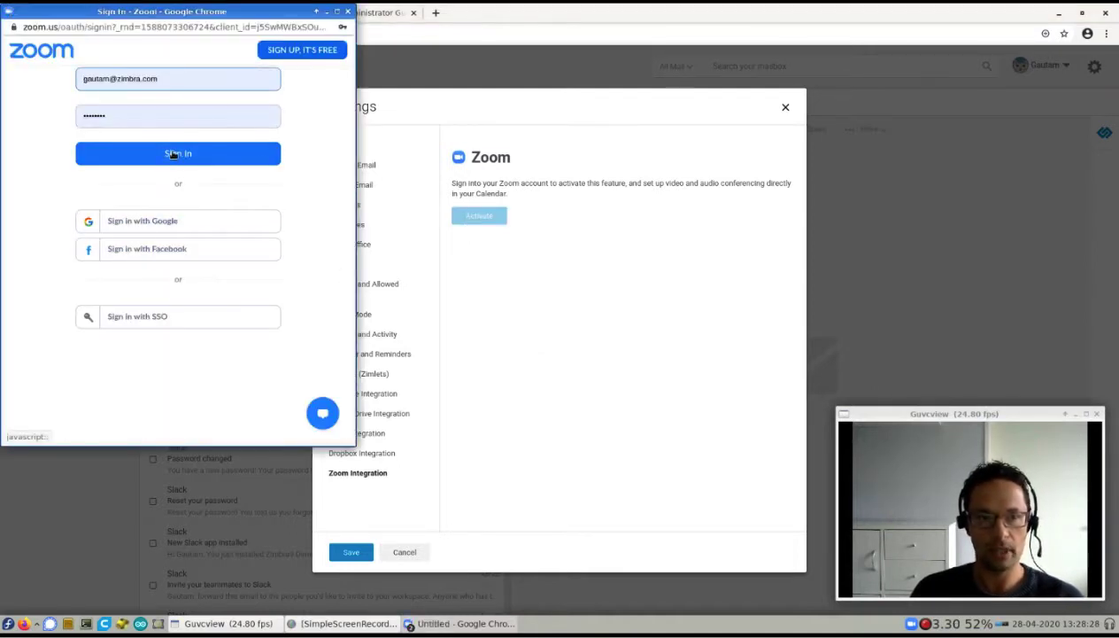
pyautogui.click(177, 152)
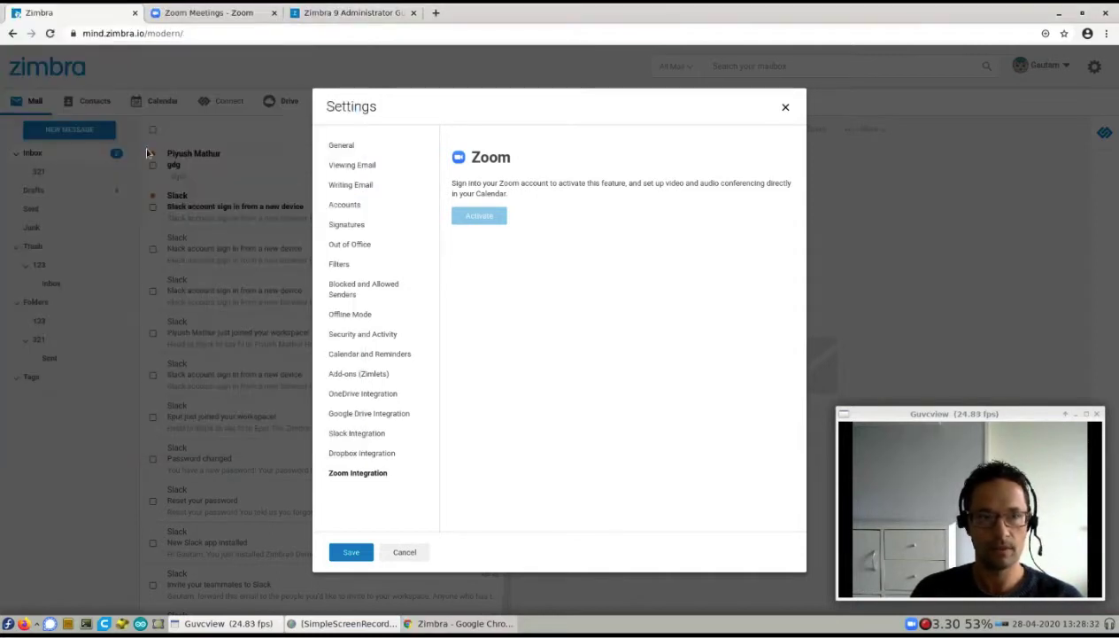
pyautogui.click(479, 216)
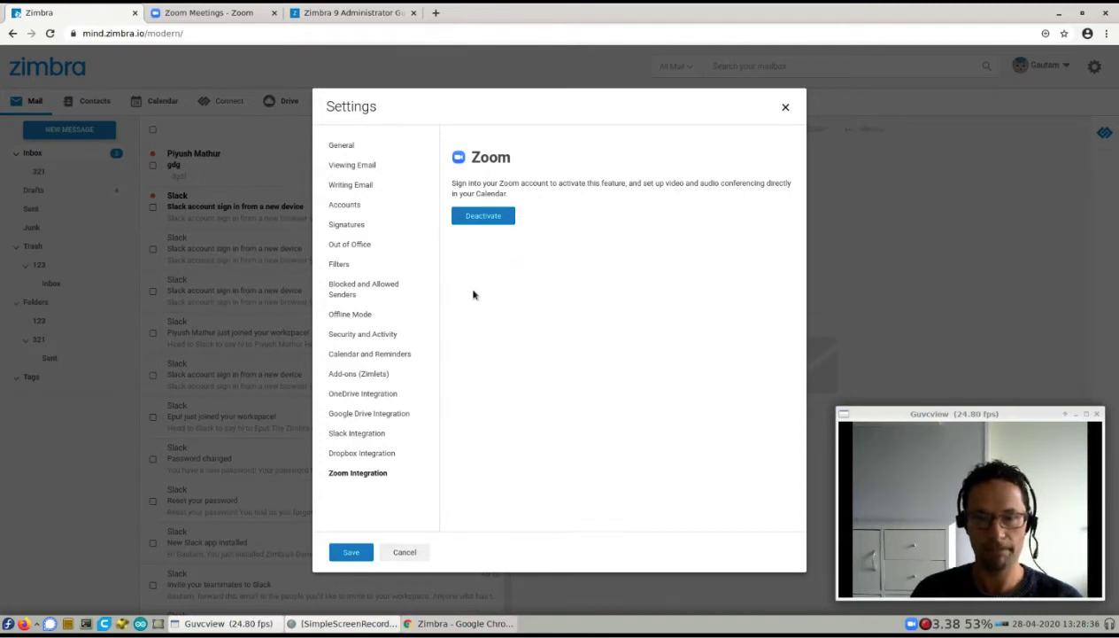
pyautogui.moveTo(468, 282)
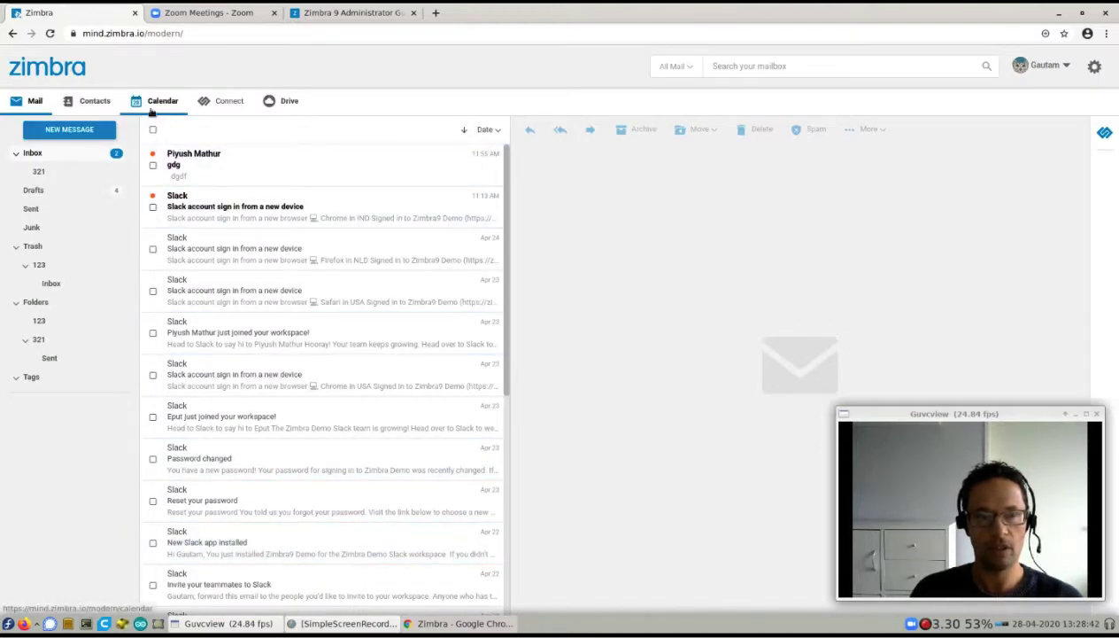
# - Start a new calendar event in the full editor and request the Zoom meeting option
pyautogui.click(163, 100)
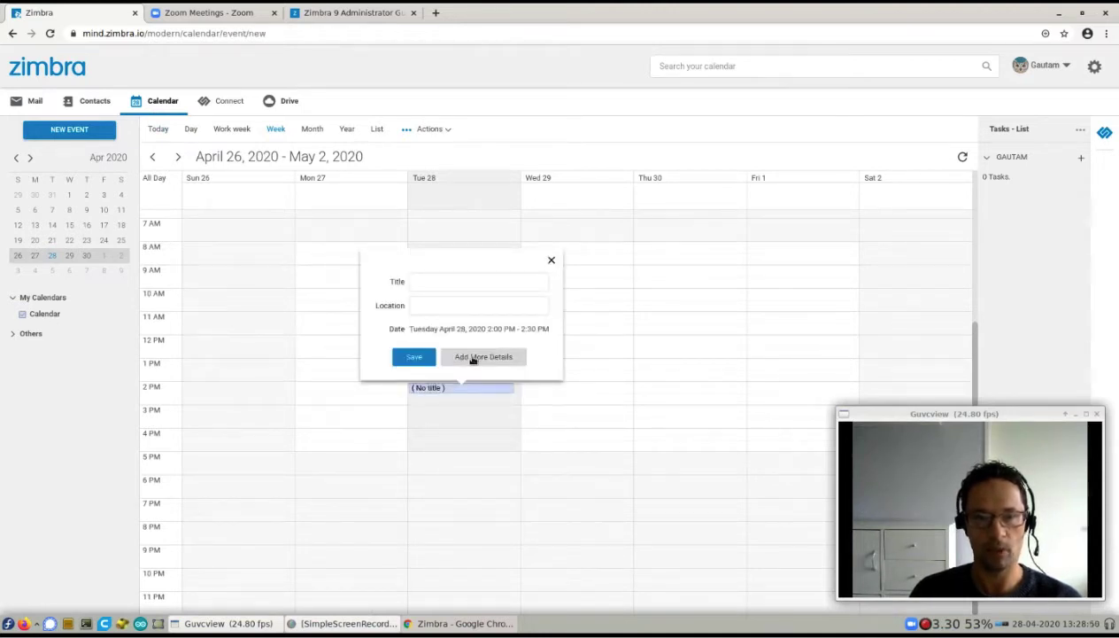
pyautogui.click(482, 356)
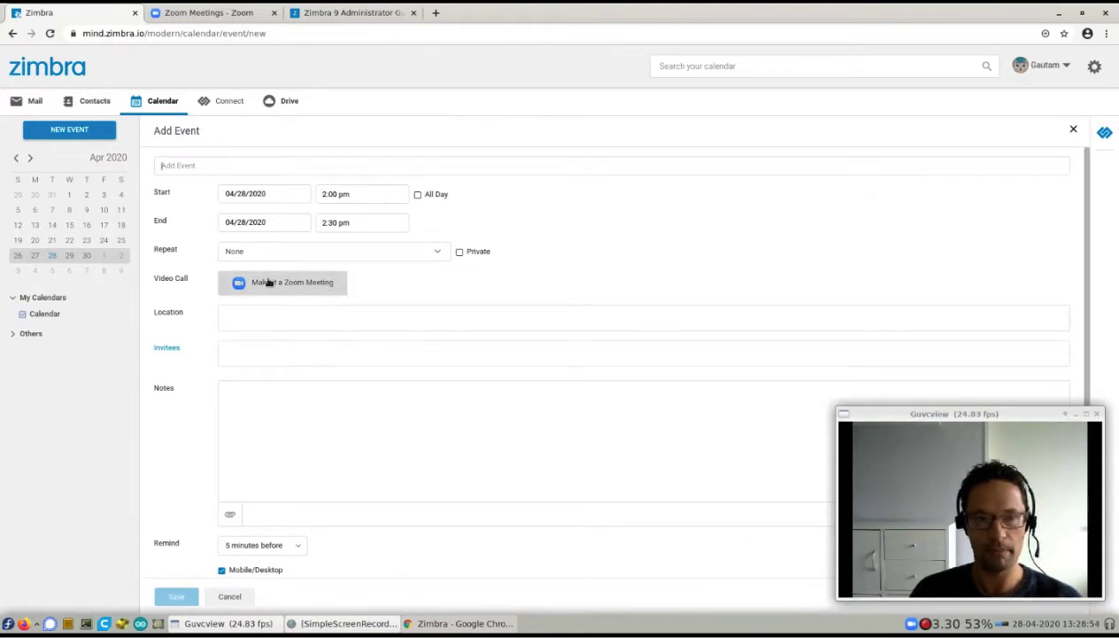
pyautogui.click(175, 595)
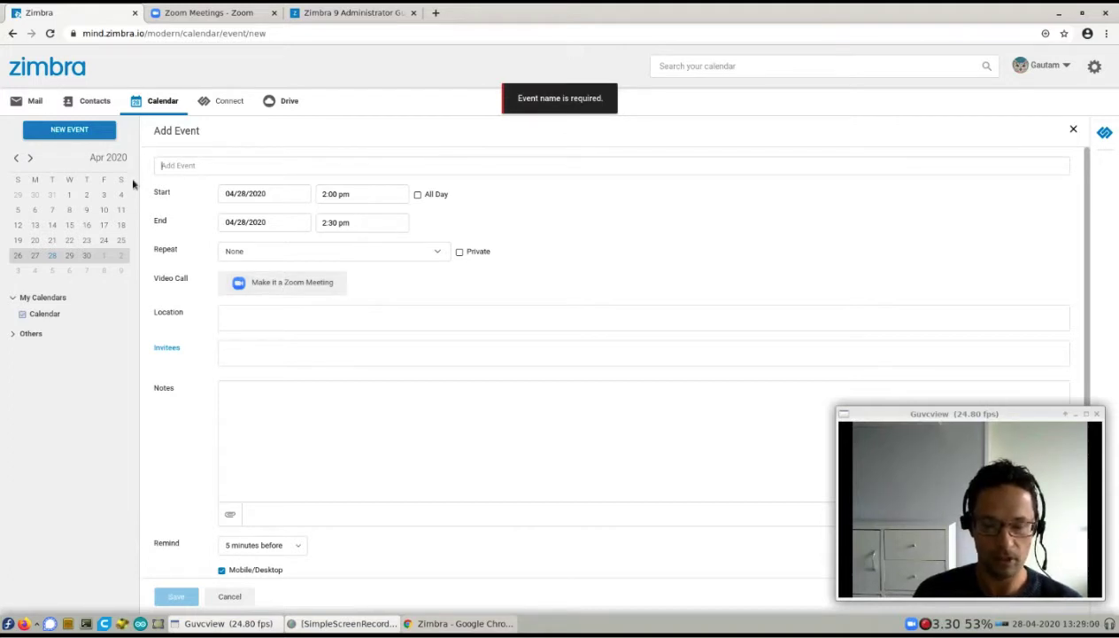
# - Name the event 'Test Zoom Meeting', invite barry, note 'This is a test', and save it
pyautogui.write('Tst')
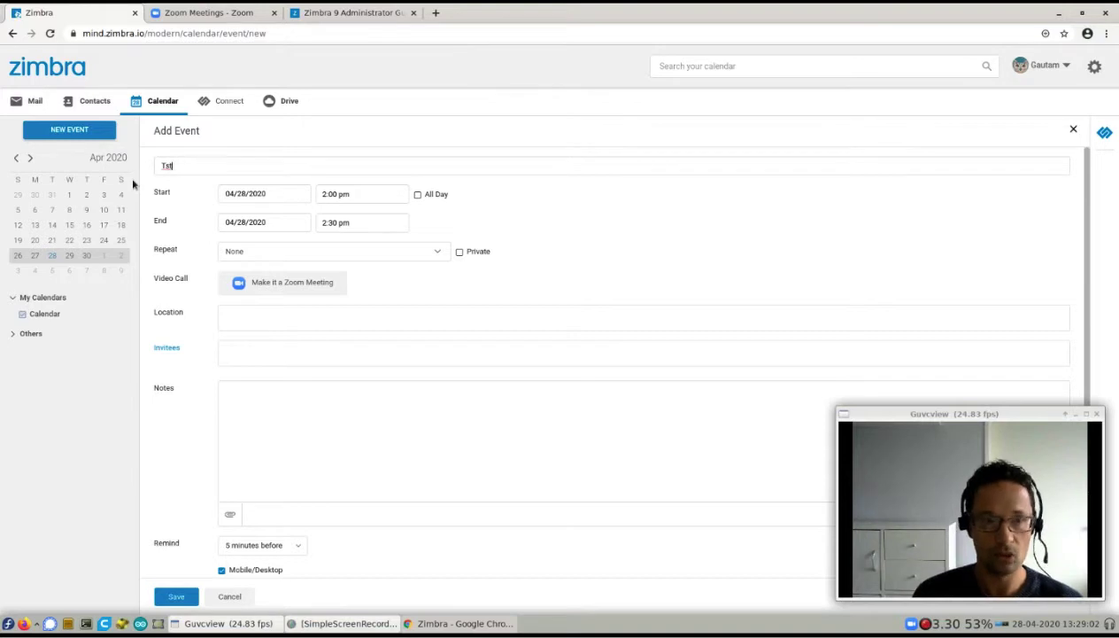
pyautogui.write('Test Zoom Meeting')
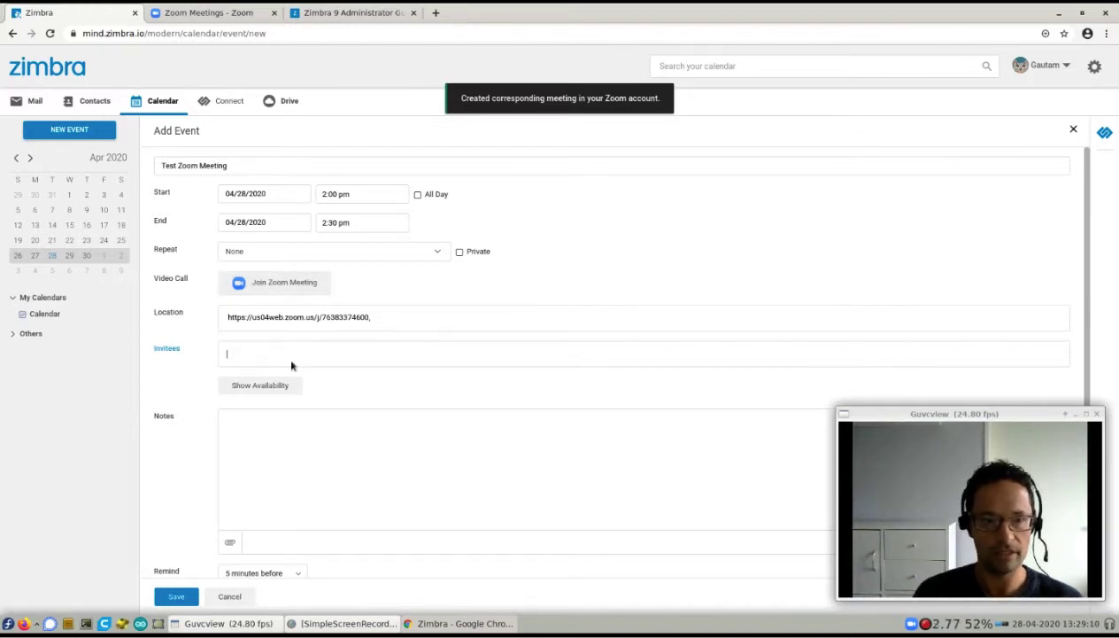
pyautogui.write('barry,')
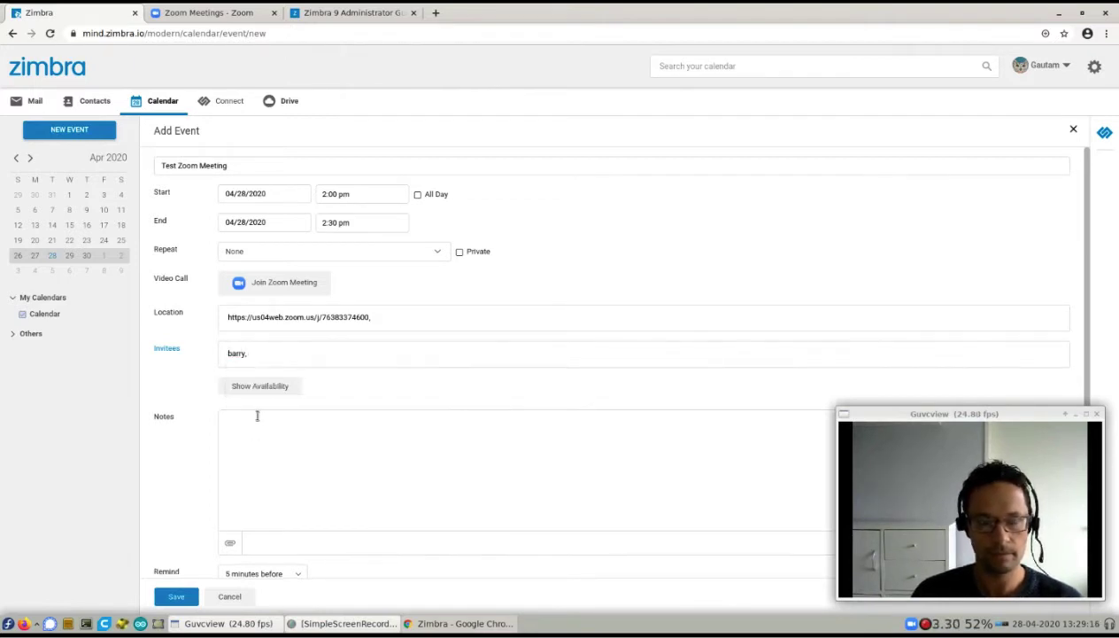
pyautogui.click(257, 416)
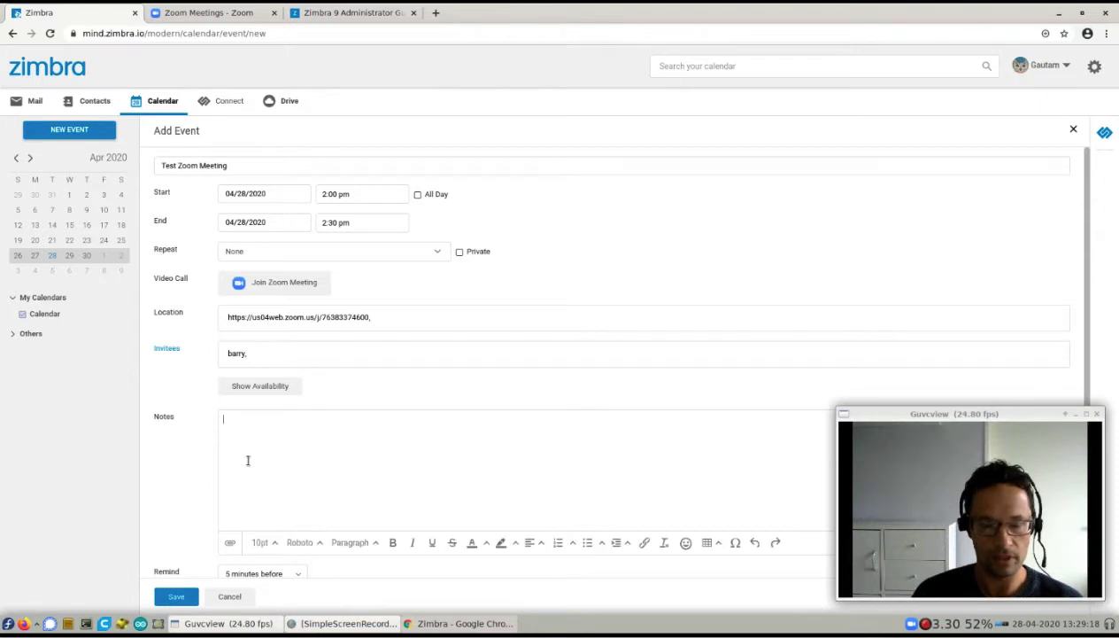
pyautogui.write('This is a test')
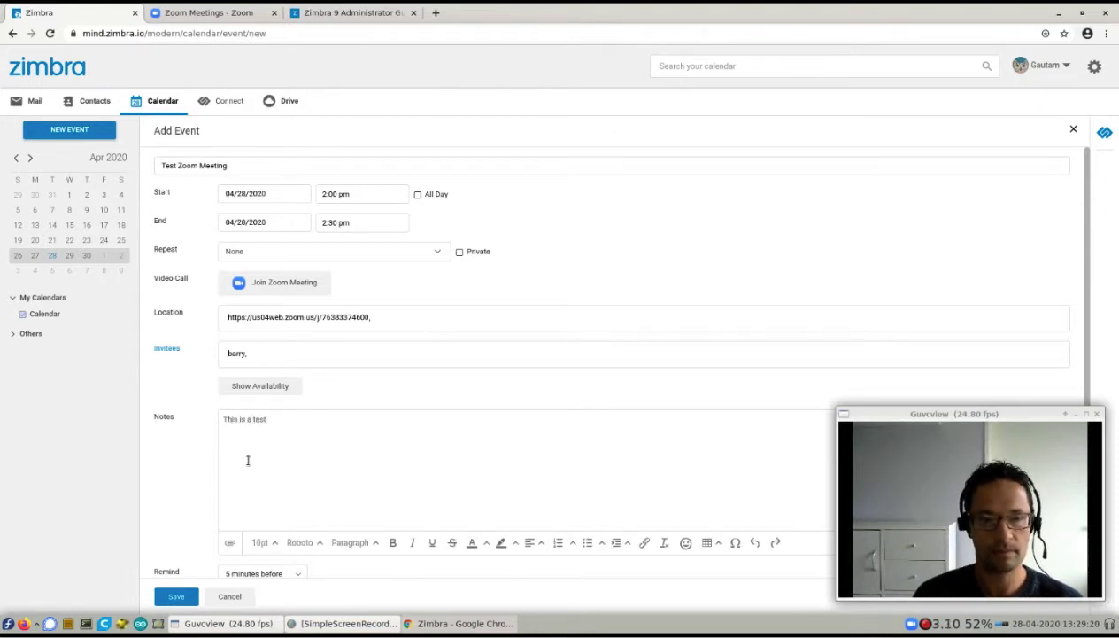
pyautogui.click(175, 595)
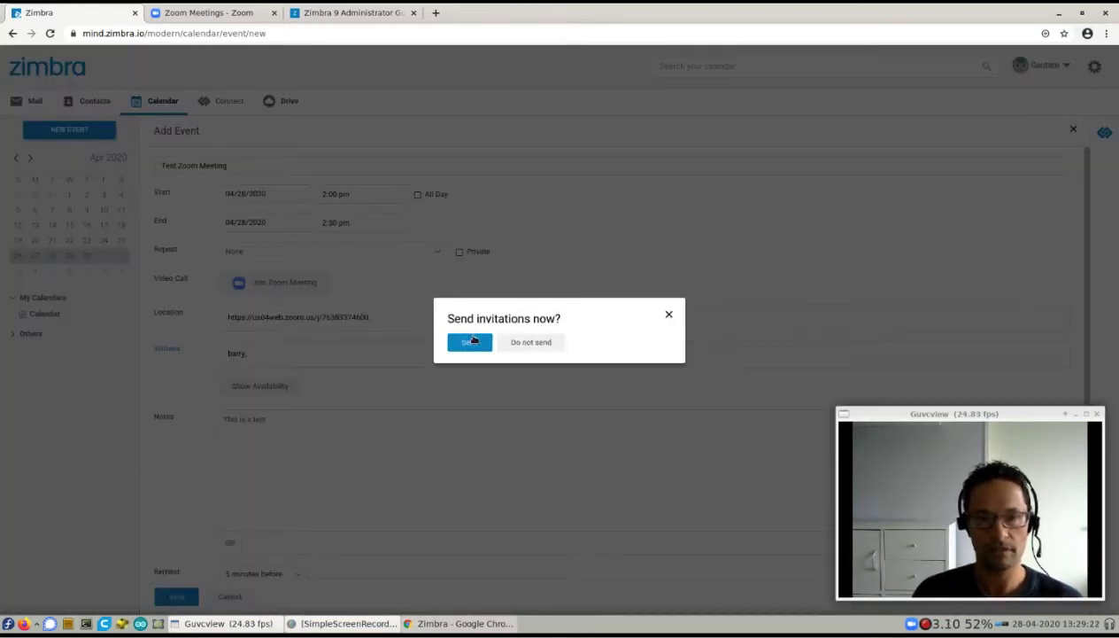
# - Send the invitations, preview the event on 28 April, then view its full details
pyautogui.click(467, 342)
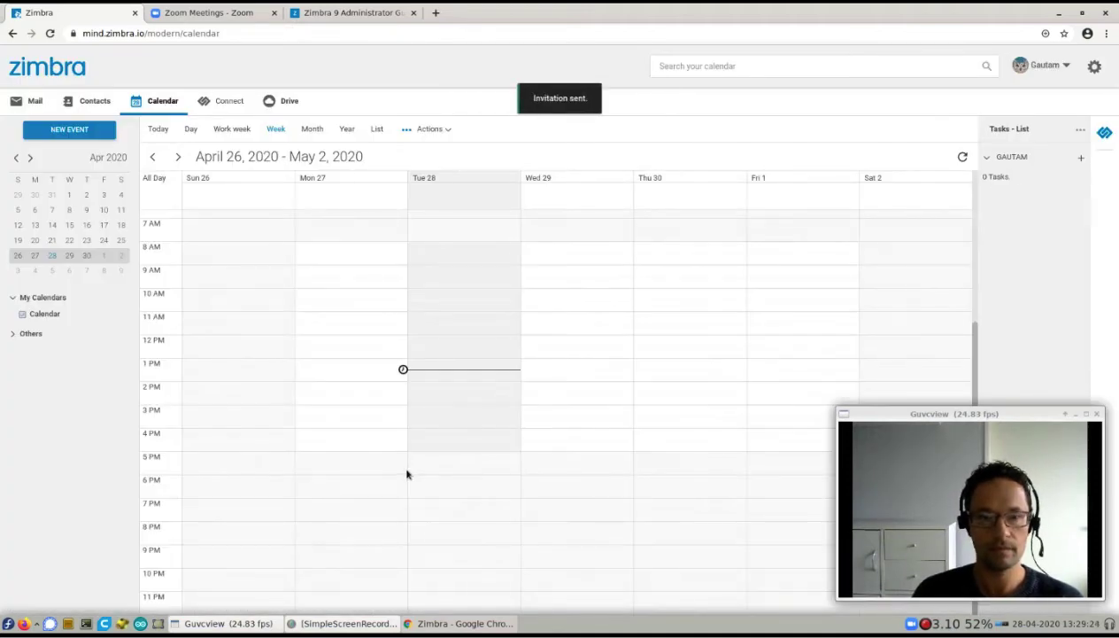
pyautogui.click(461, 386)
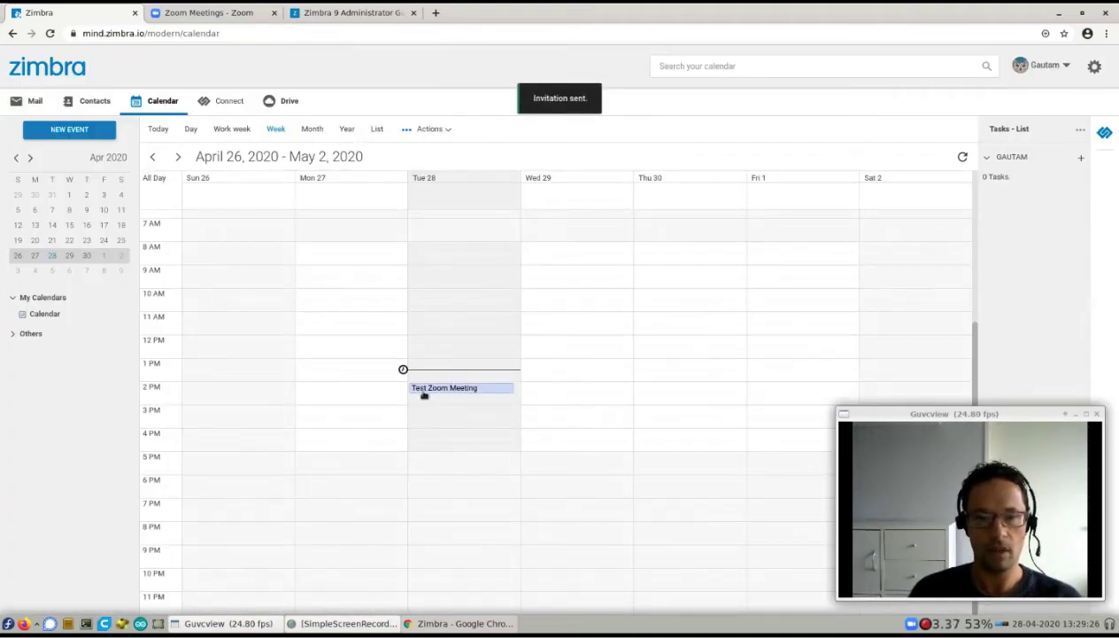
pyautogui.click(443, 386)
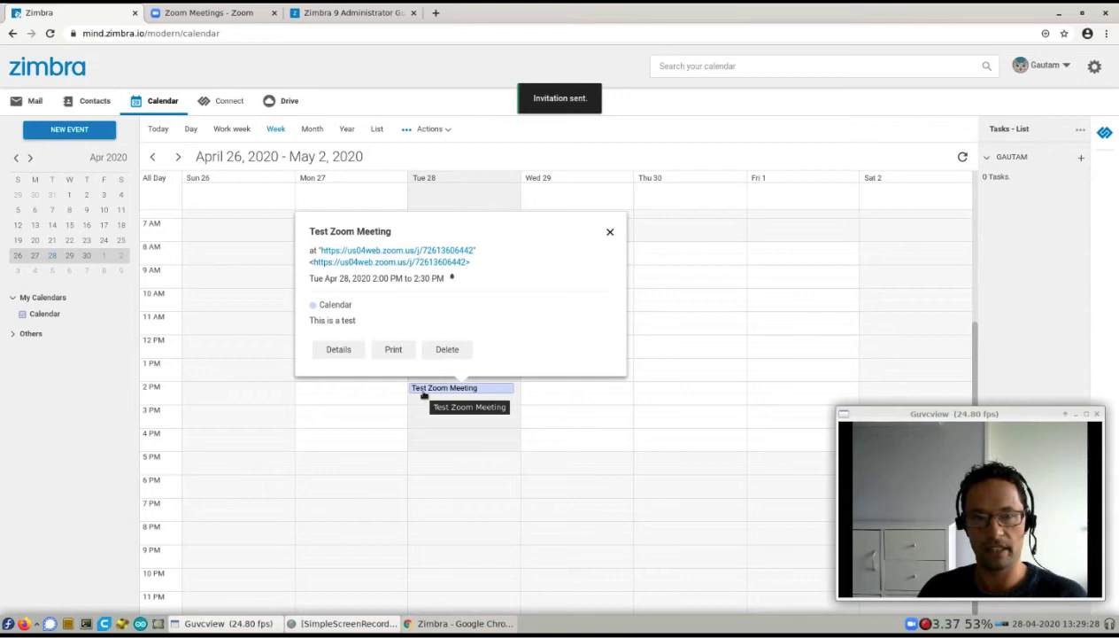
pyautogui.click(609, 230)
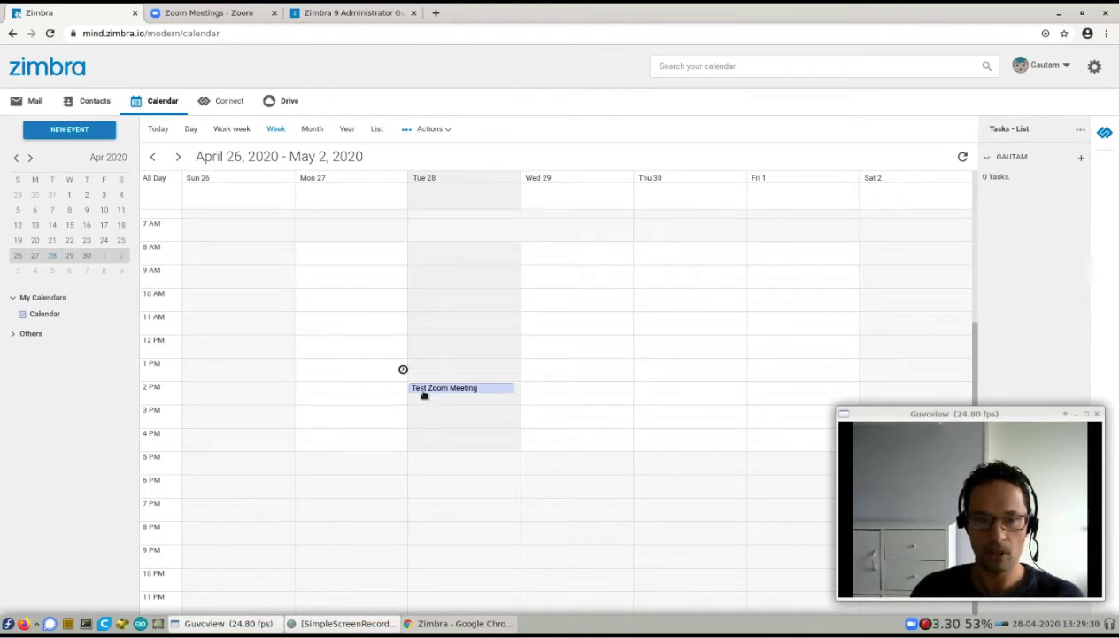
pyautogui.doubleClick(443, 388)
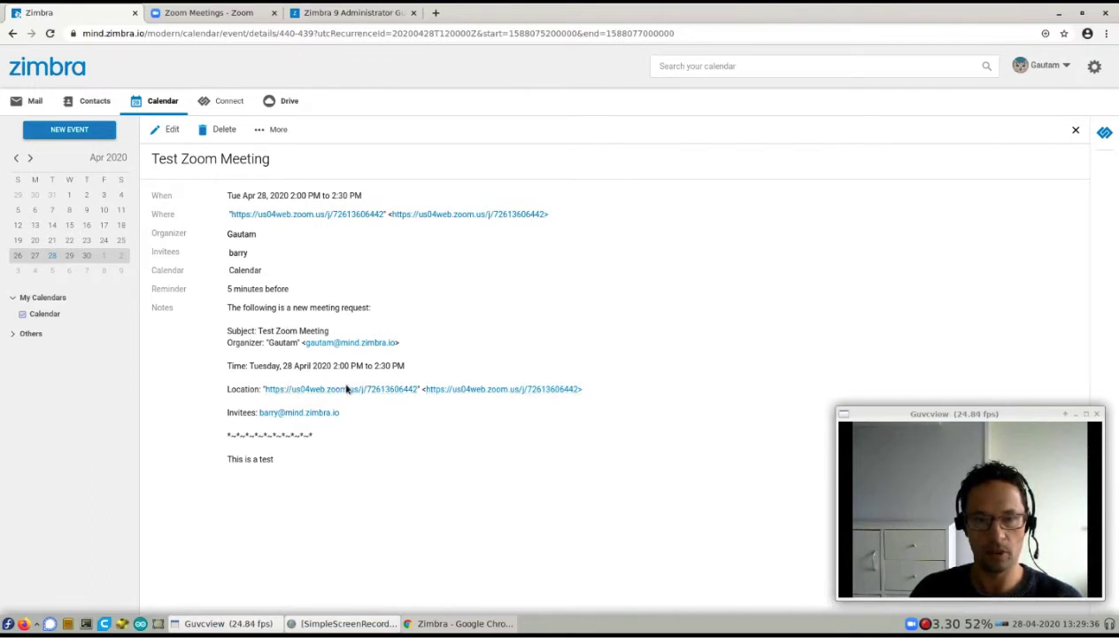
pyautogui.moveTo(354, 393)
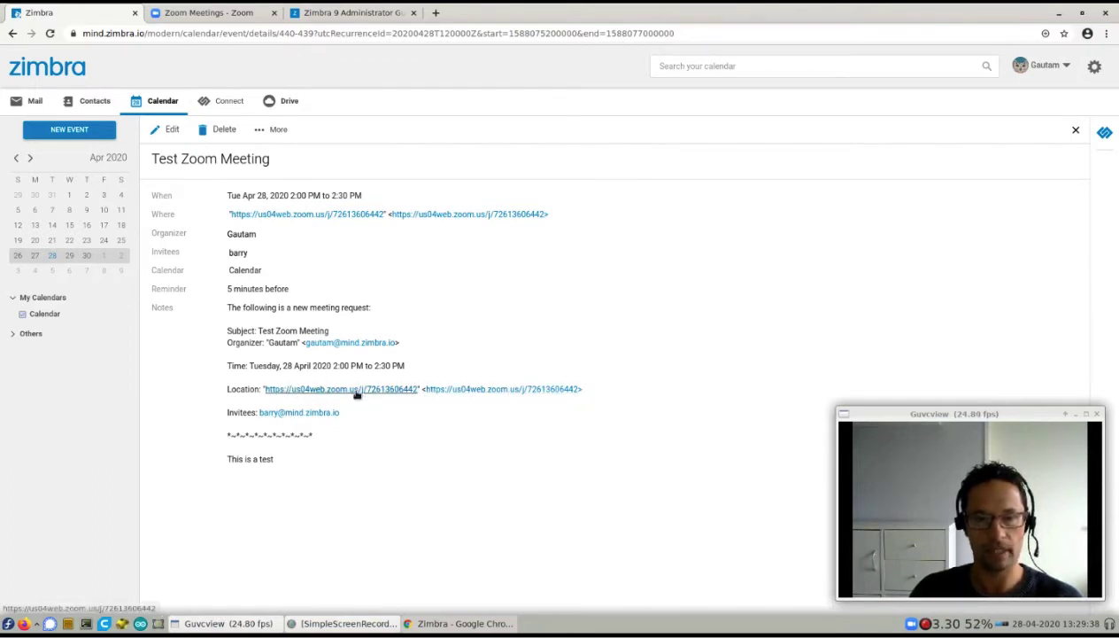
# - Launch the meeting in the Zoom app from the event's Zoom link
pyautogui.click(340, 390)
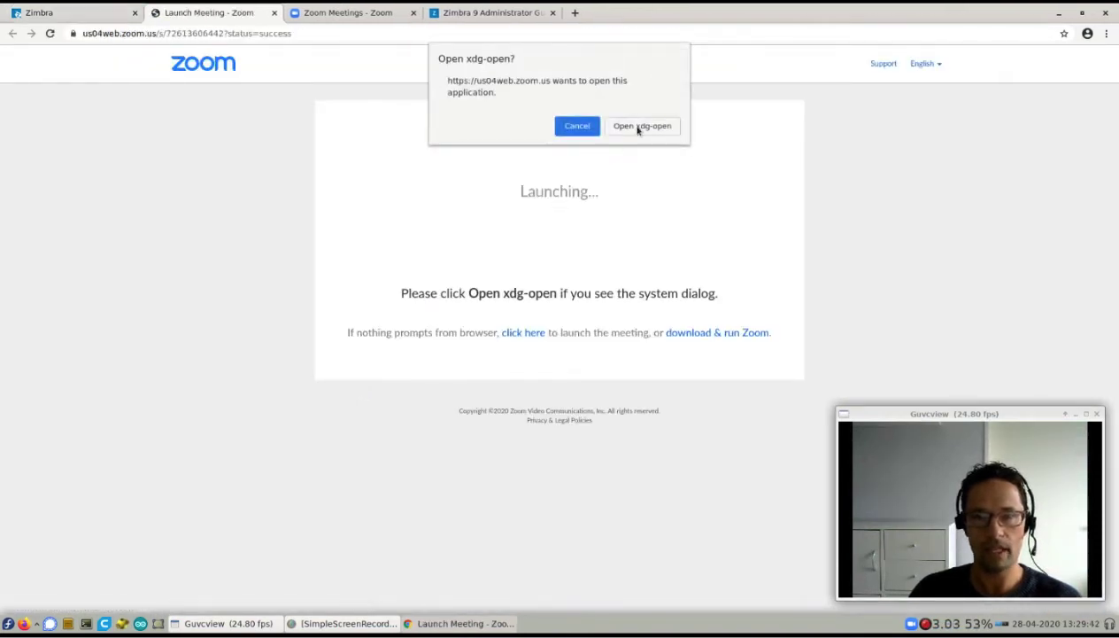
pyautogui.click(641, 124)
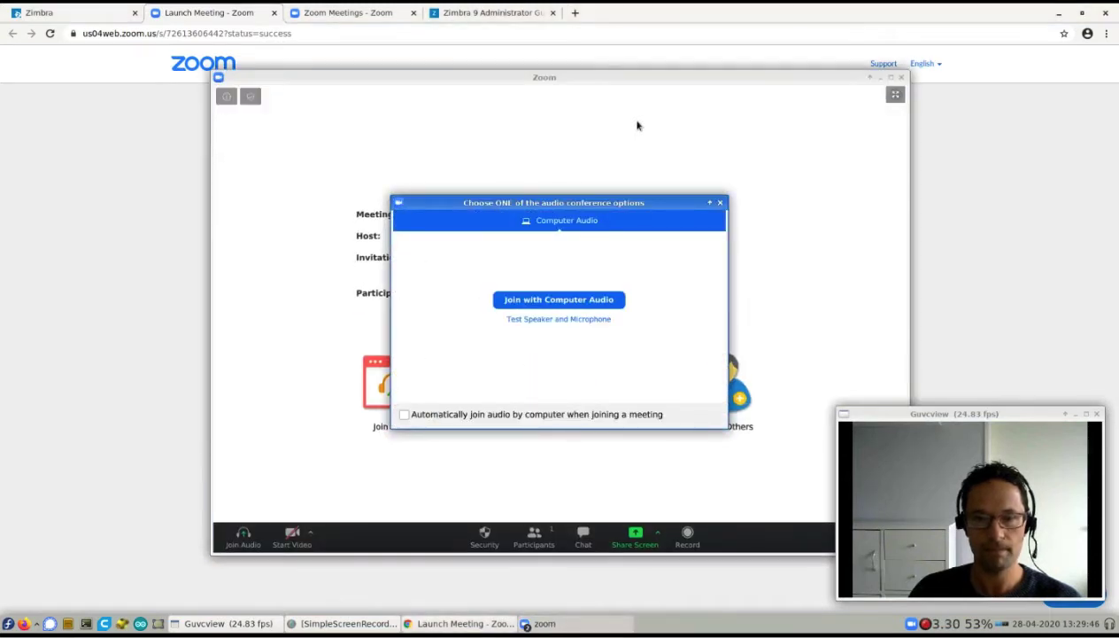
pyautogui.moveTo(412, 350)
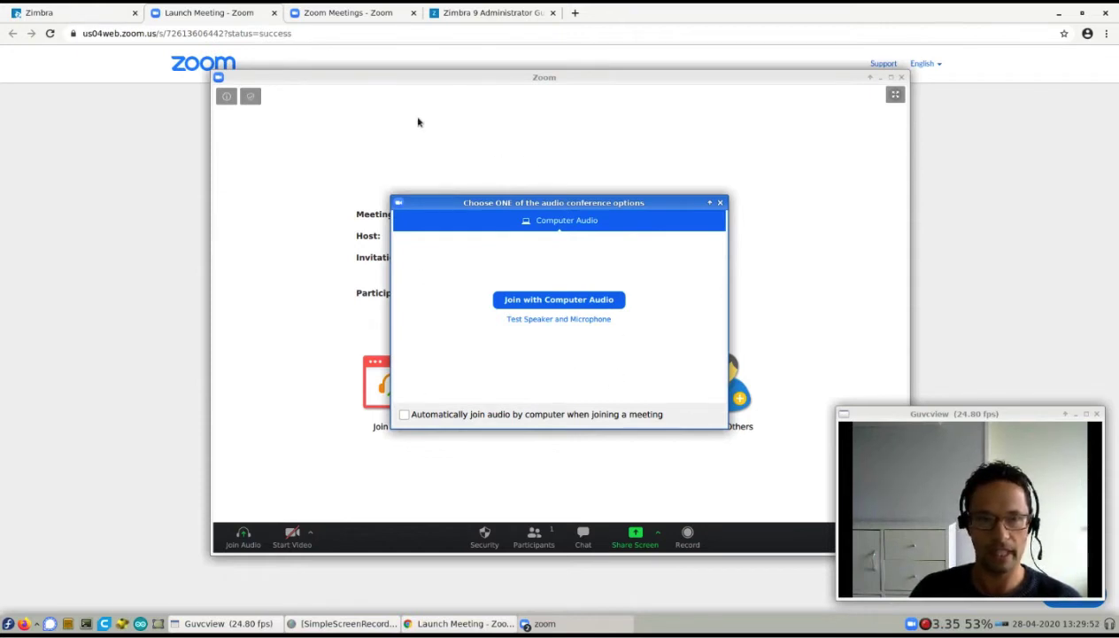
pyautogui.moveTo(556, 278)
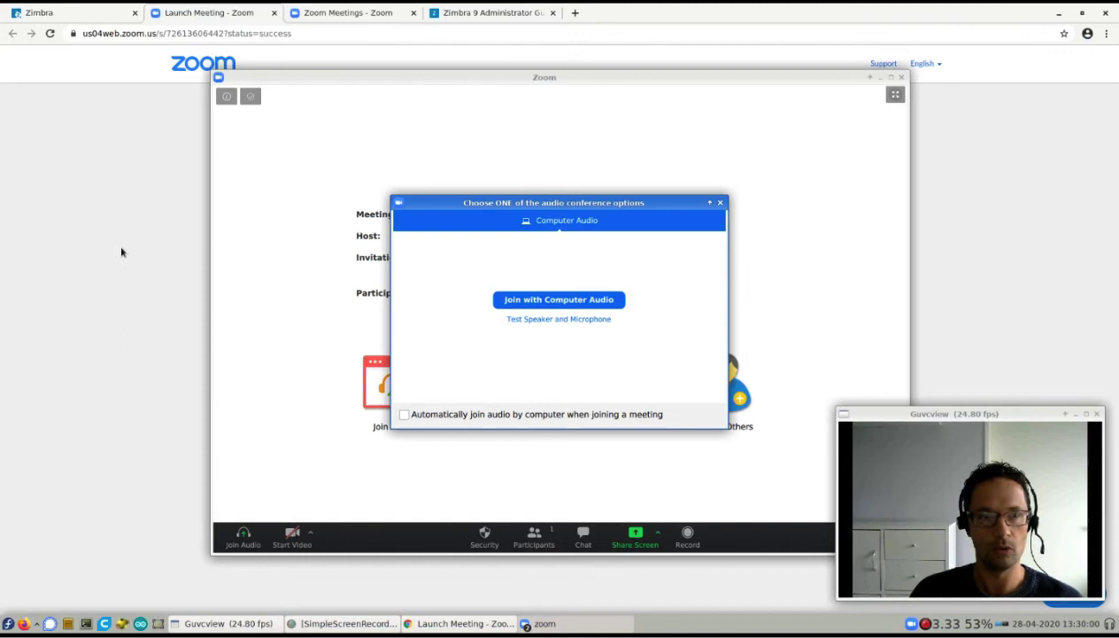
pyautogui.moveTo(138, 250)
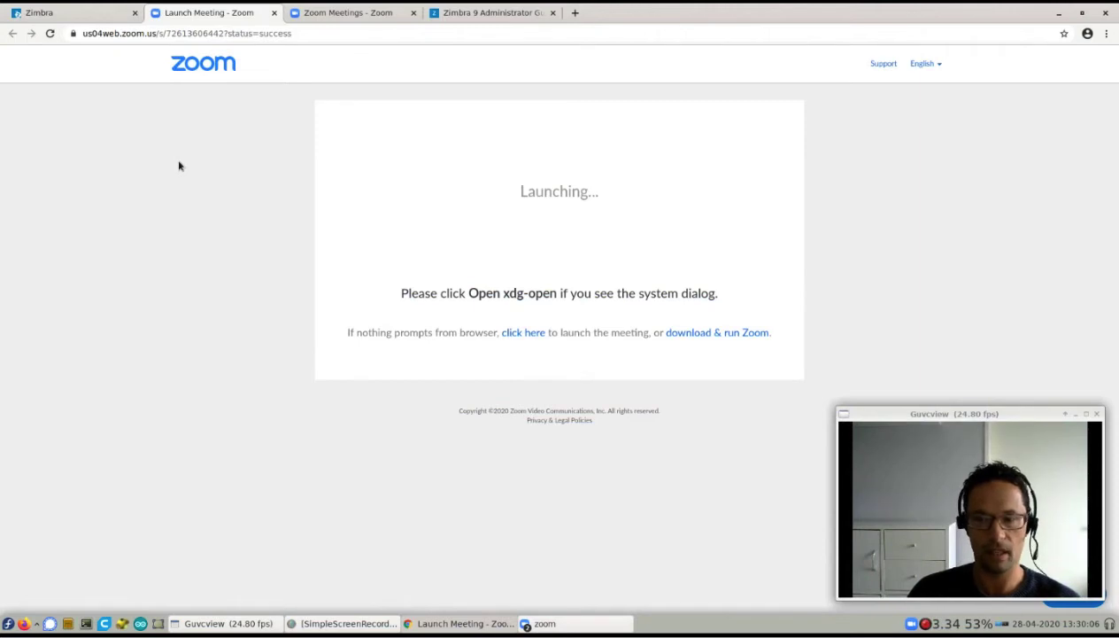
pyautogui.moveTo(167, 177)
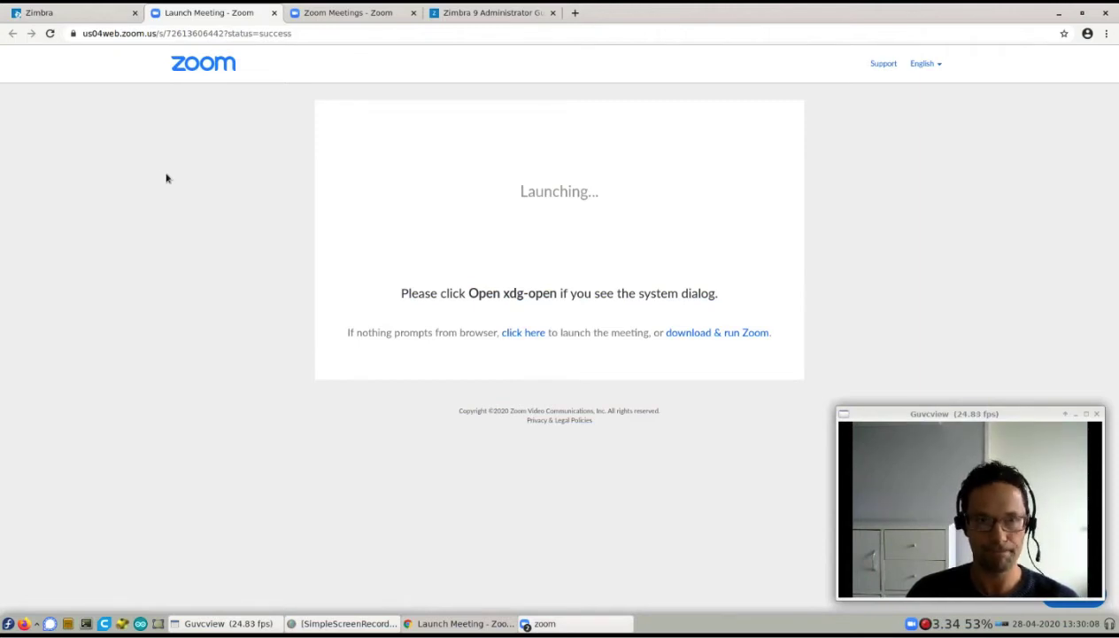
pyautogui.moveTo(492, 13)
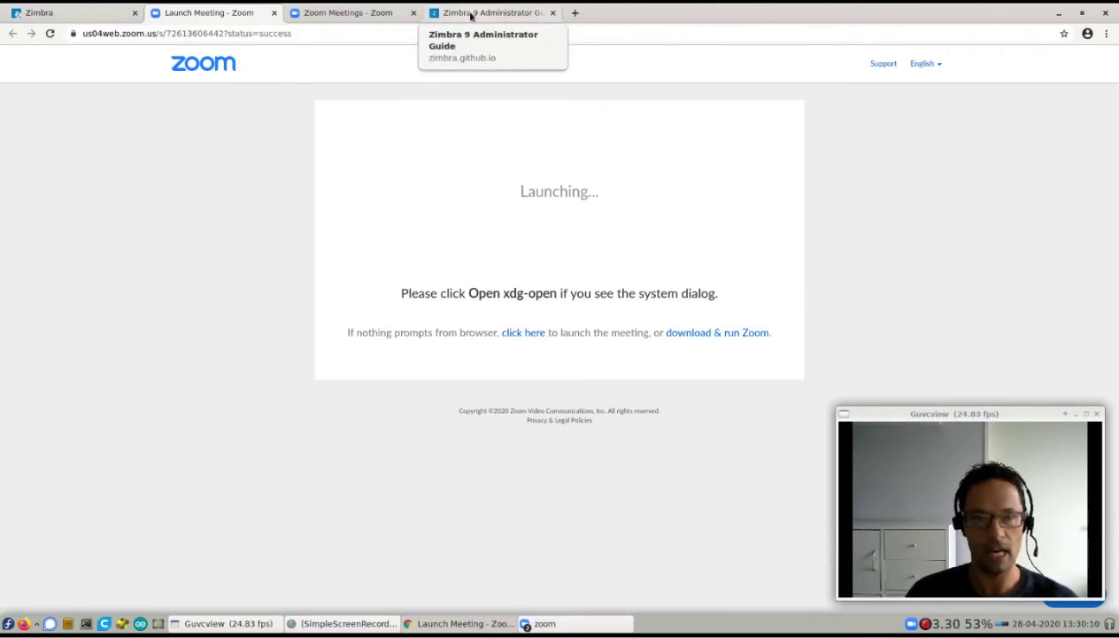
# - Scroll the Zimbra 9 Administrator Guide to the Zoom Example under Configuring Zimlets for Modern Web App
pyautogui.click(492, 12)
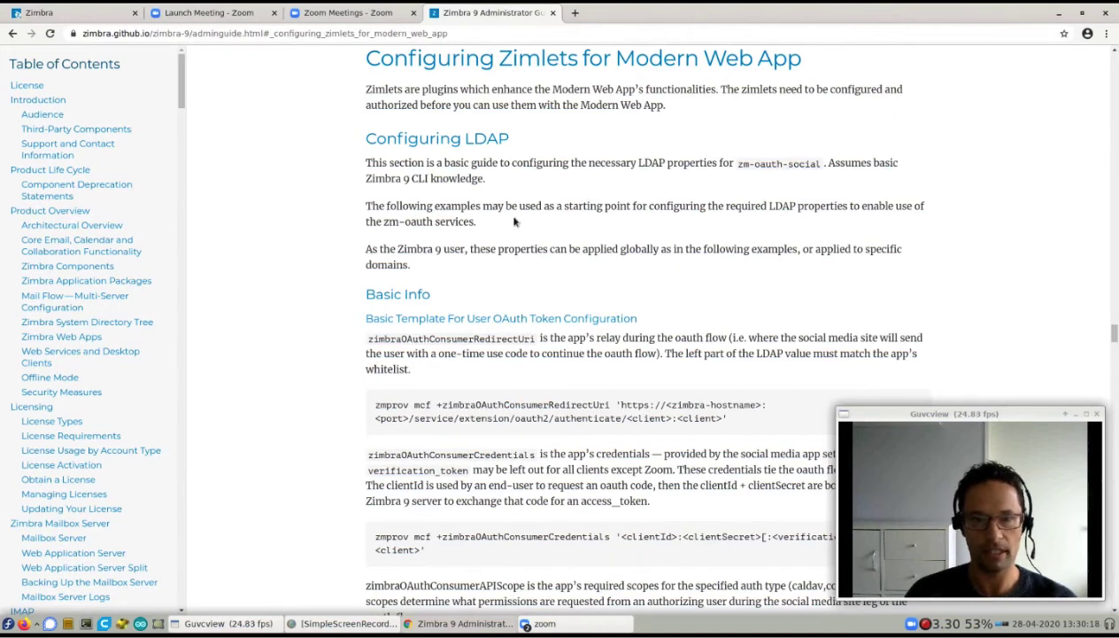
pyautogui.scroll(-3)
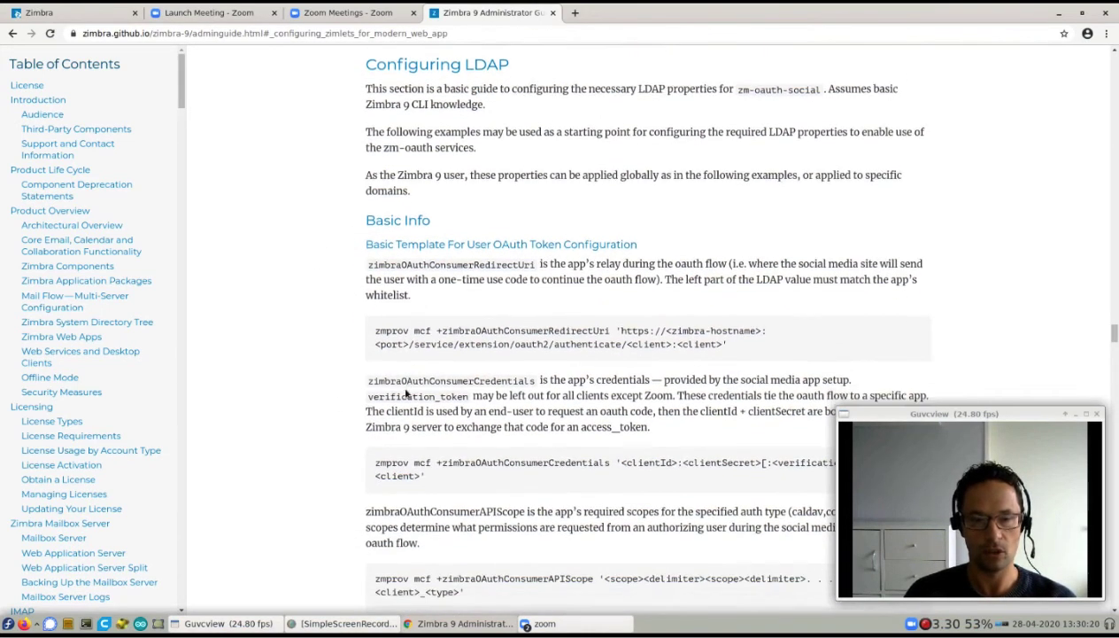
pyautogui.scroll(-3)
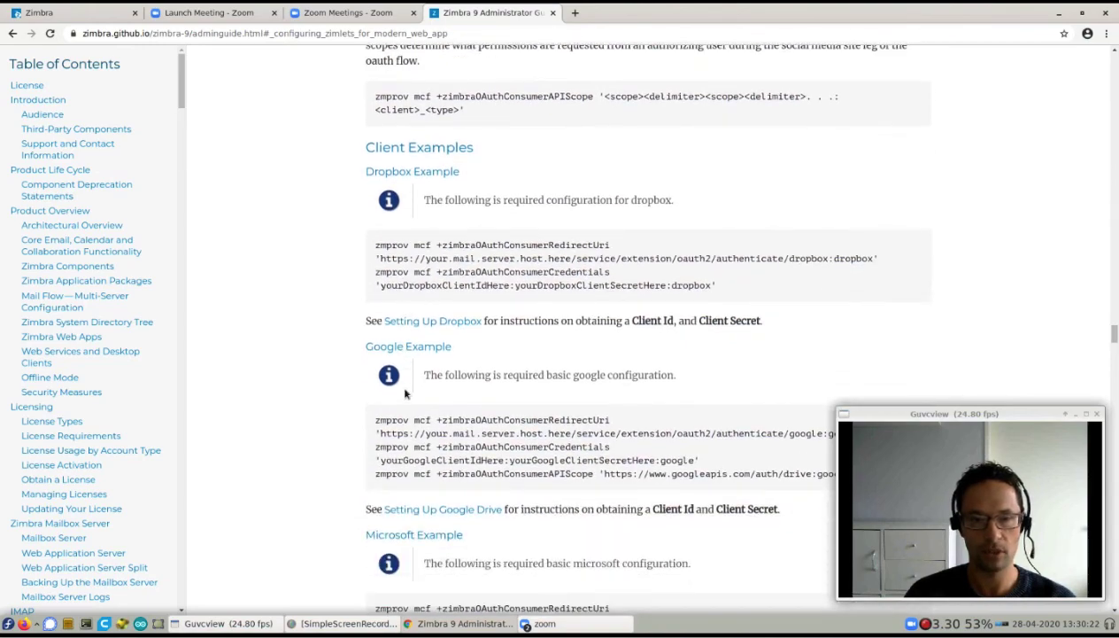
pyautogui.scroll(-3)
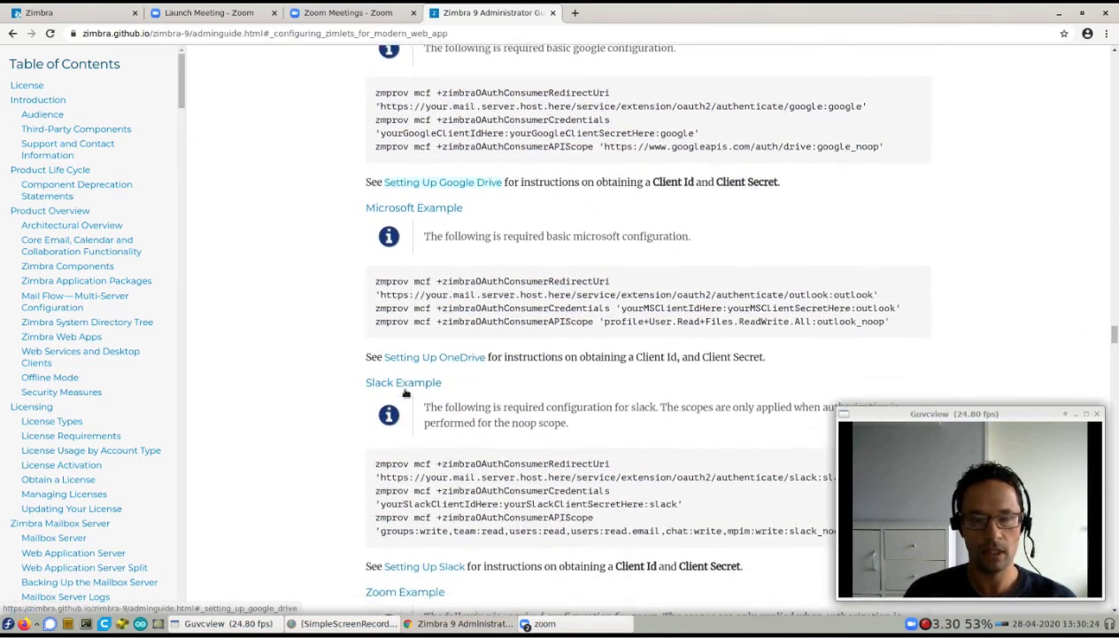
pyautogui.scroll(-3)
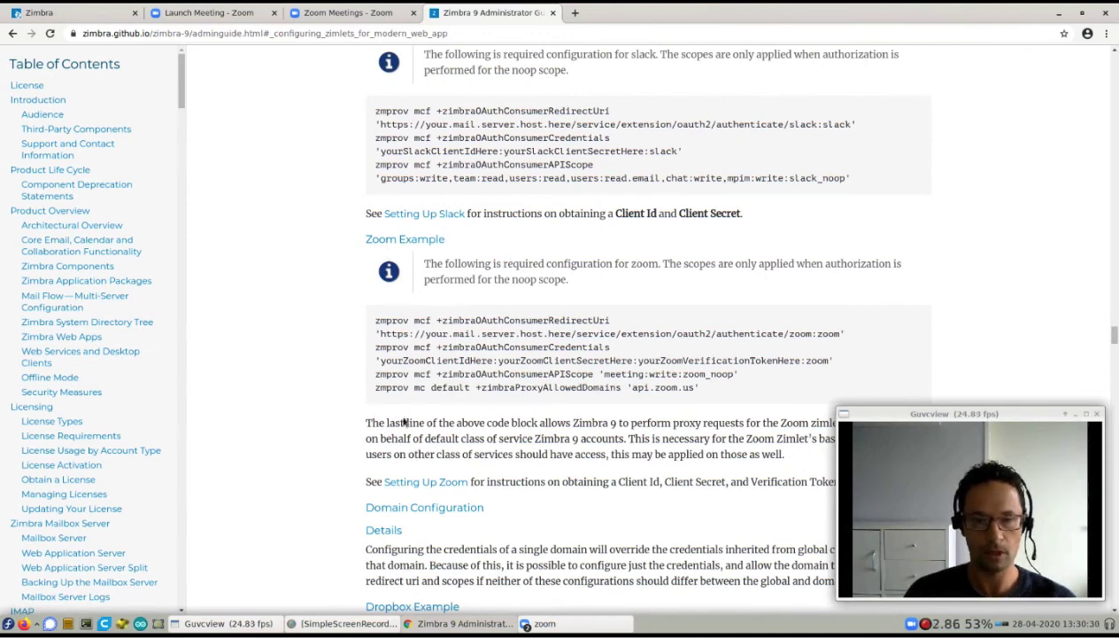
pyautogui.scroll(-3)
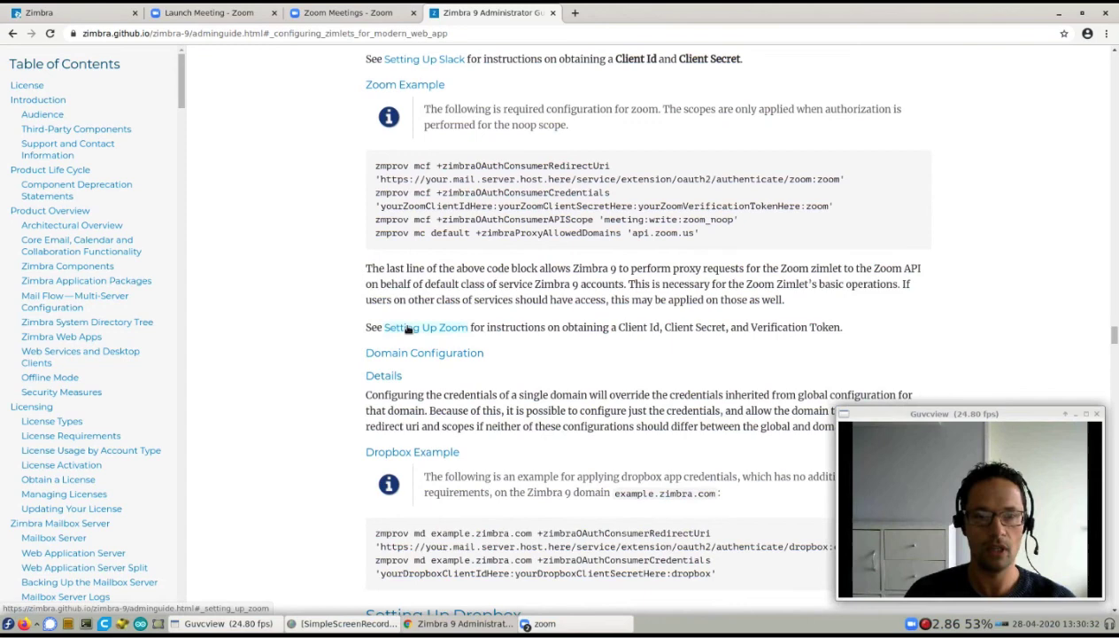